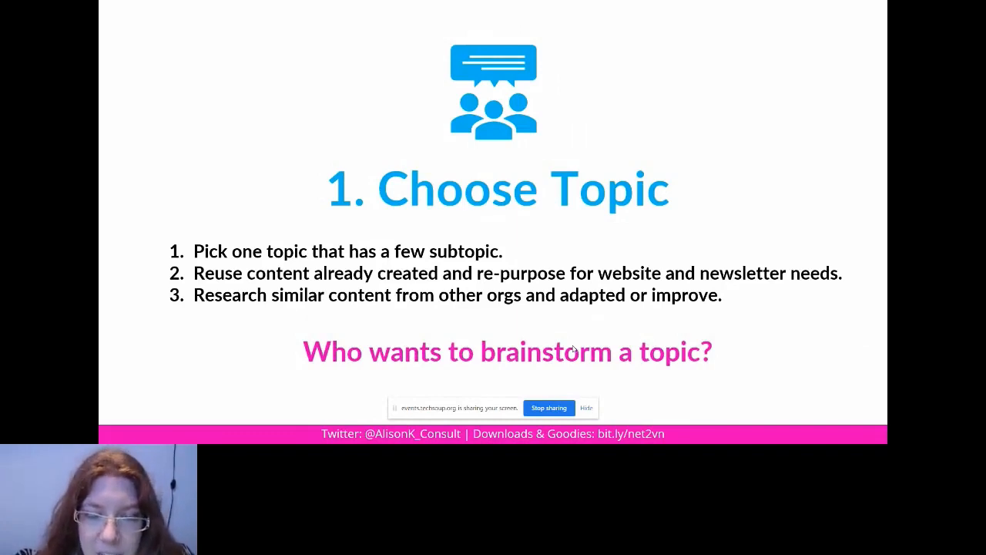
Exit the slideshow with Escape, landing on the Firefox window with its open tabs
key(Escape)
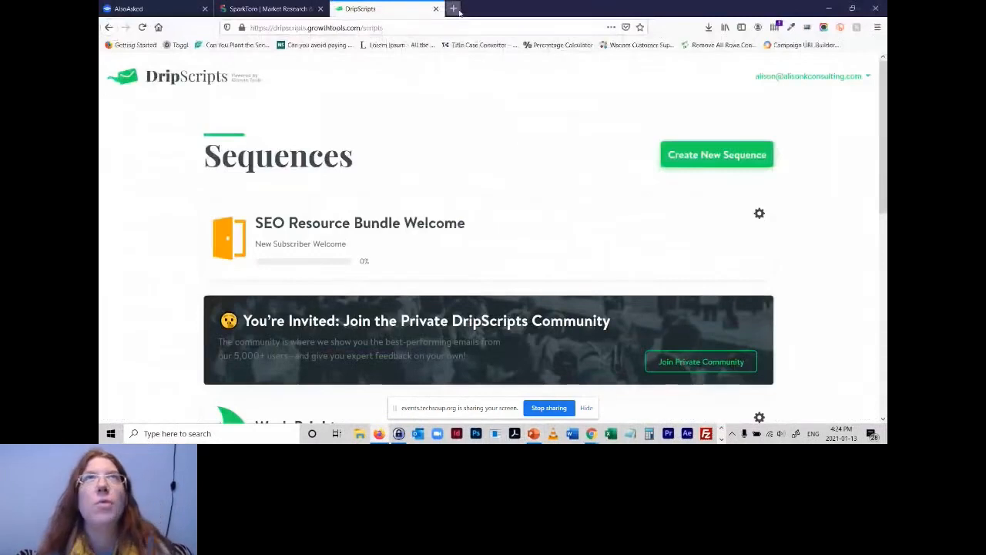
Open a new Firefox tab showing the Google search home page
click(453, 9)
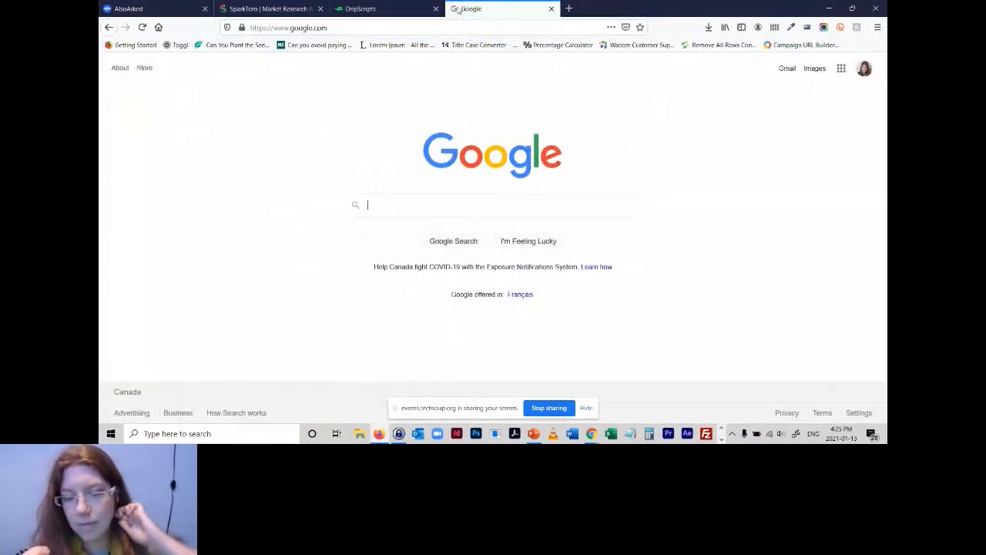
Enter 'watershed restoration' in the Google search box to see its autocomplete suggestions
text(watershed restoration)
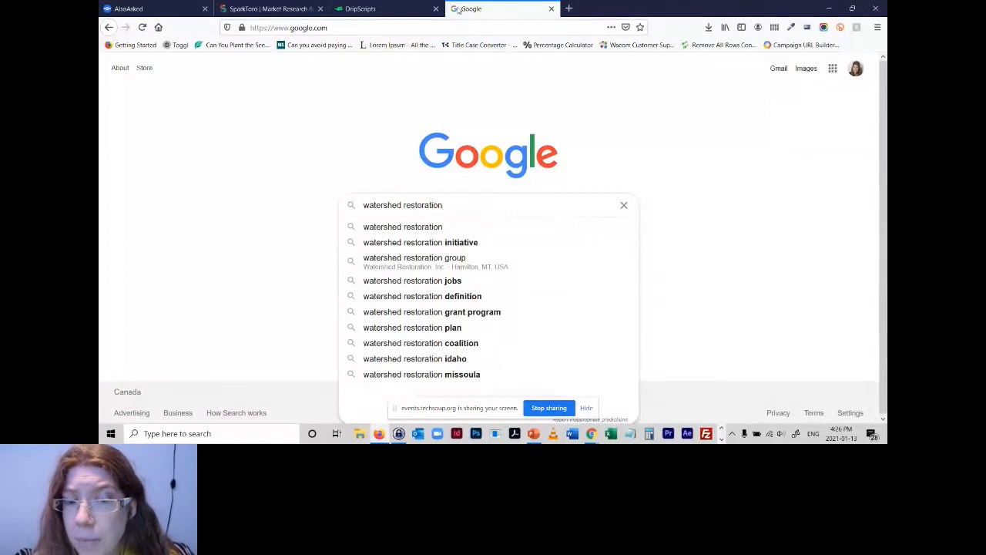
mouse_move(423, 311)
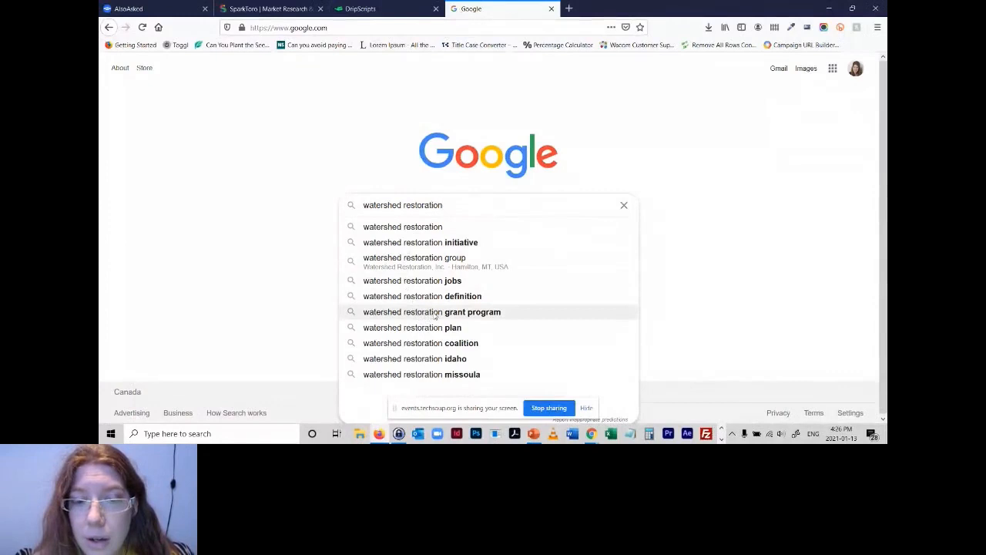
Search 'watershed restoration grant program' and review the state and county grant results
click(432, 311)
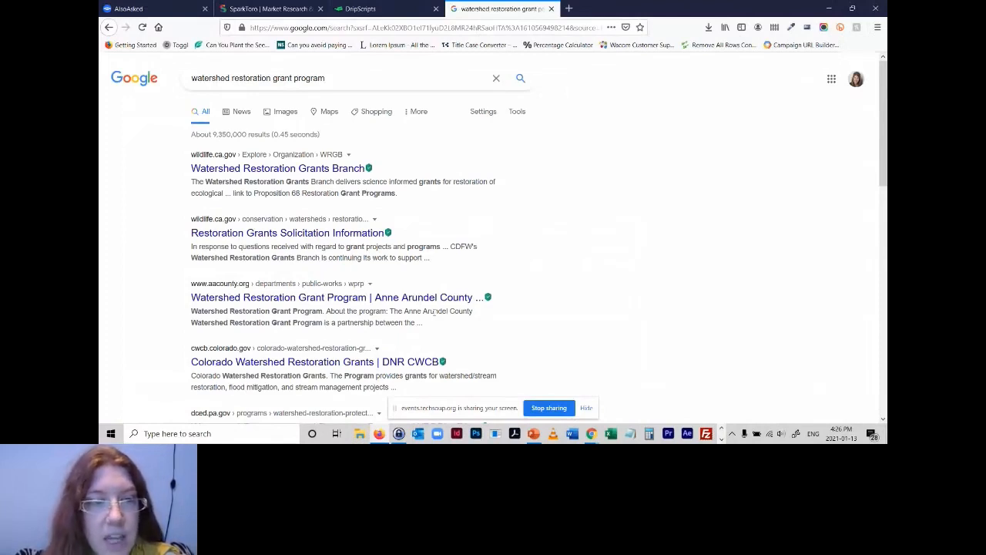
scroll(down, 3)
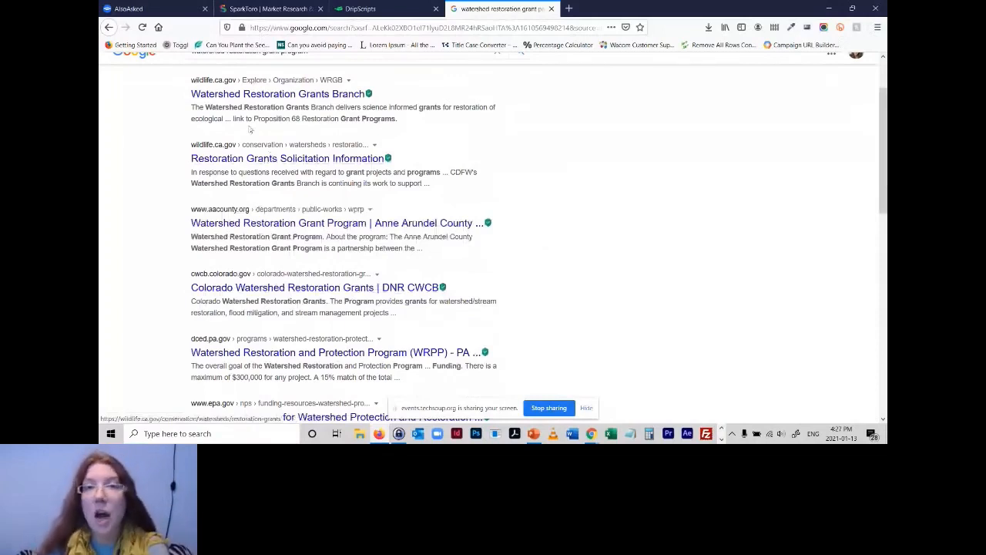
scroll(up, 3)
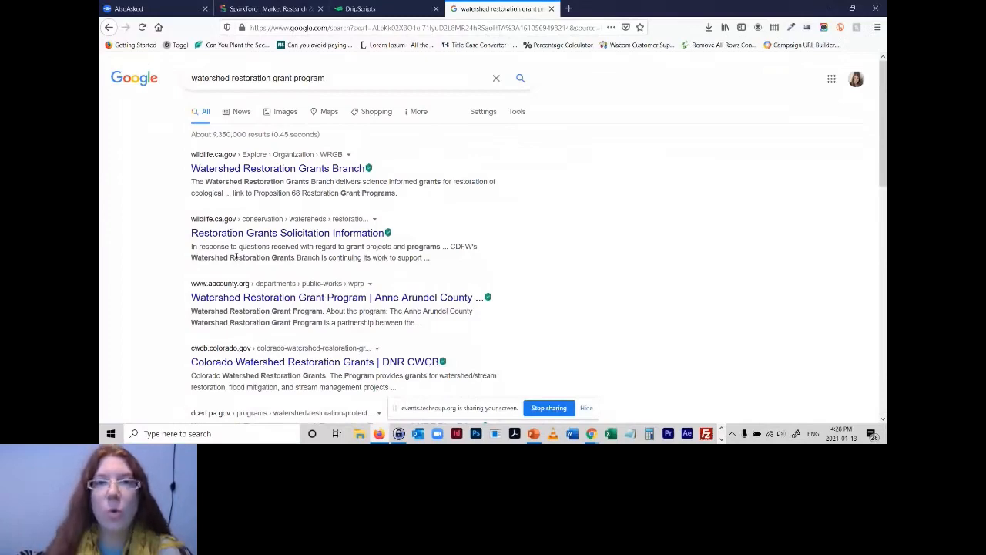
Scroll to the Related searches section, showing items like grants for habitat restoration
scroll(down, 3)
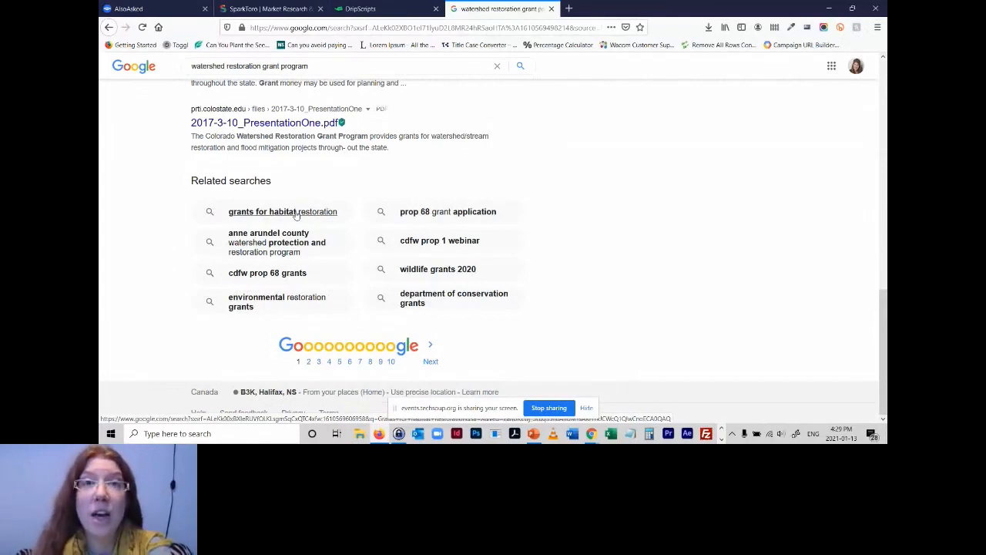
click(154, 10)
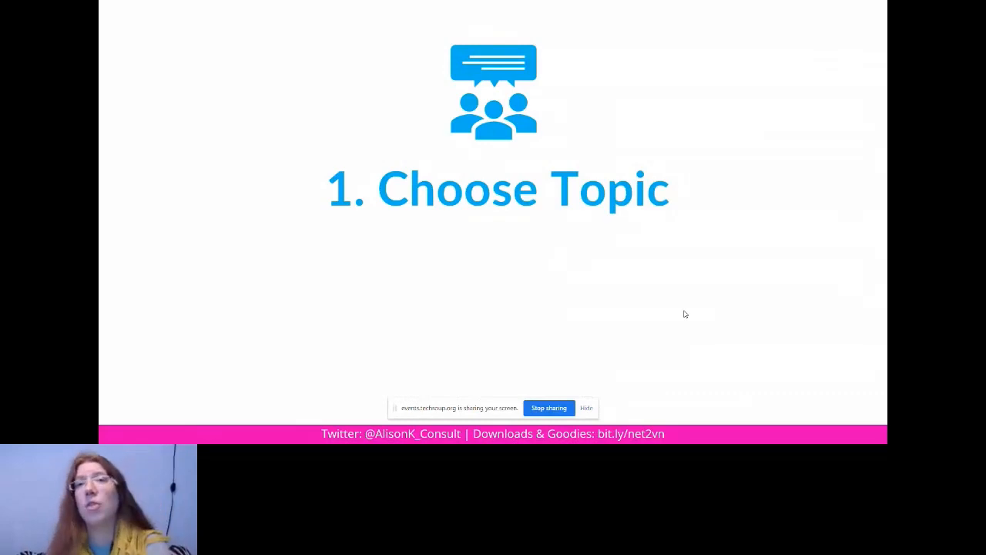
mouse_move(571, 351)
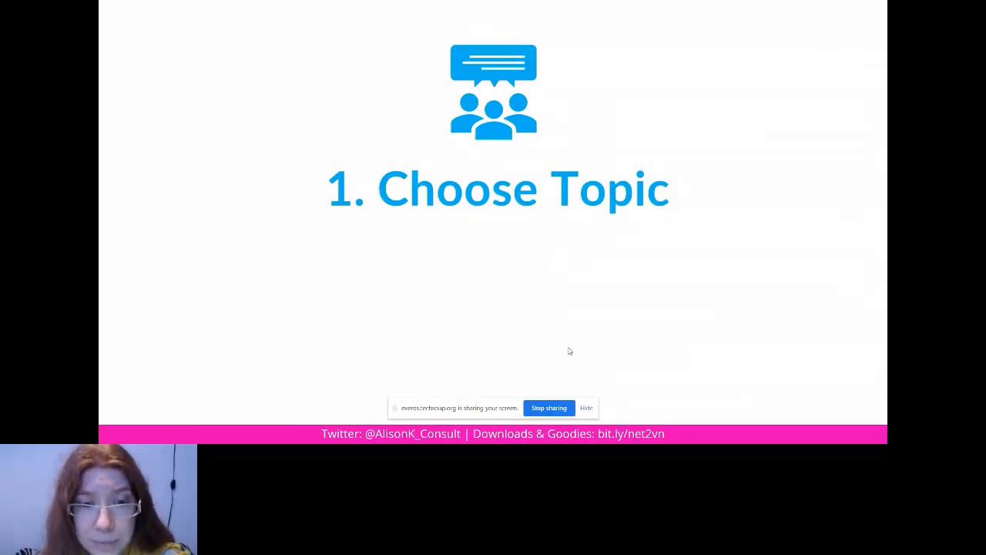
mouse_move(661, 327)
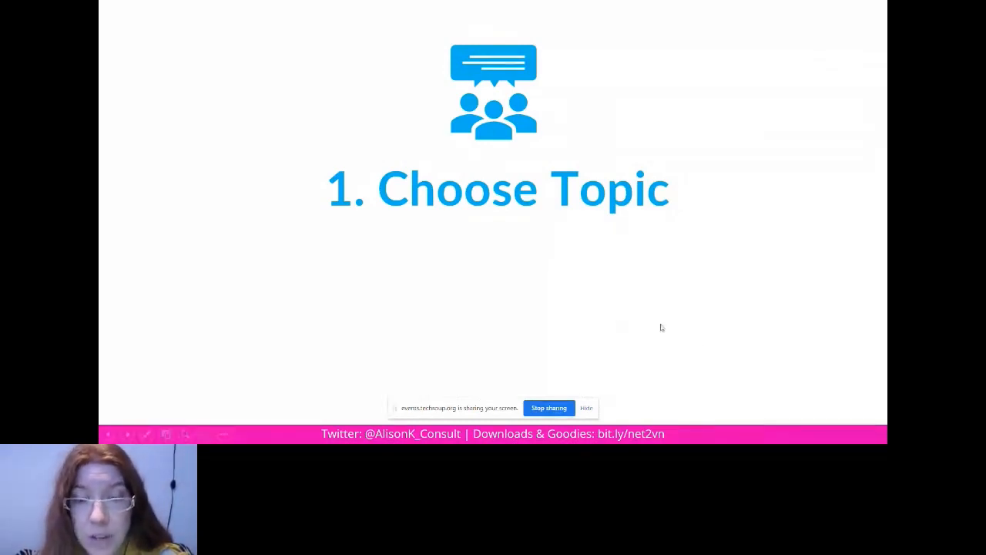